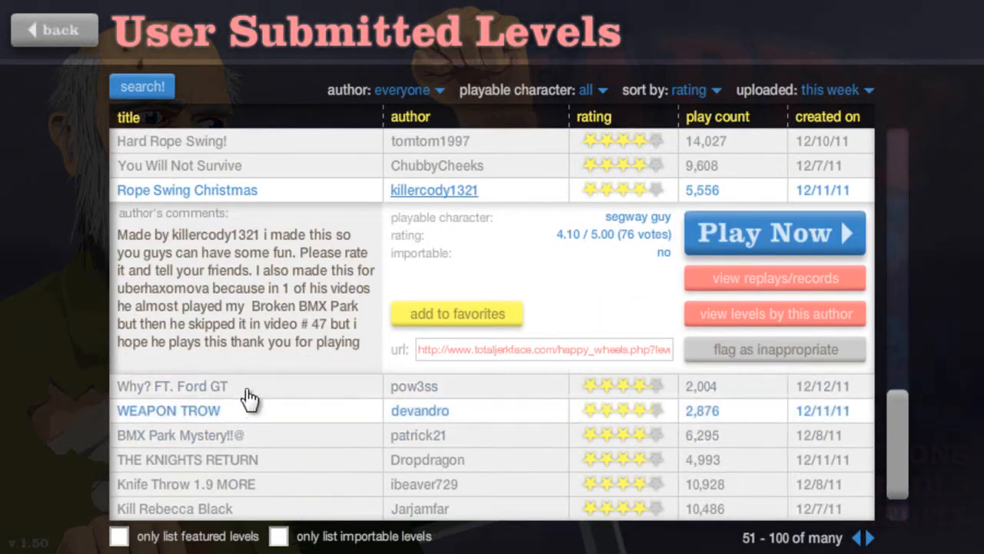
Expand the details of the 'Why? FT. Ford GT' level in the user levels list
click(172, 386)
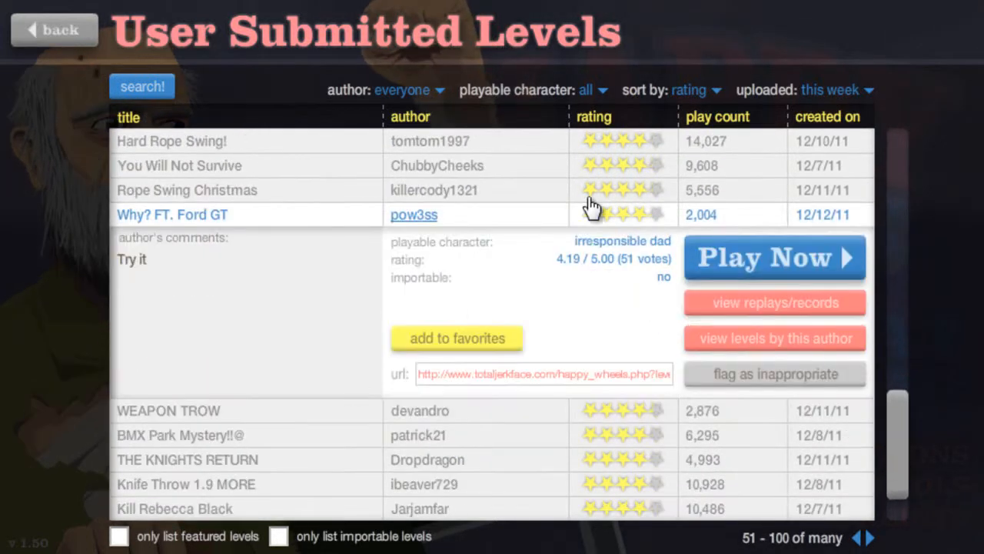
Play the 'Why? FT. Ford GT' level, then exit it back to the levels list
click(775, 257)
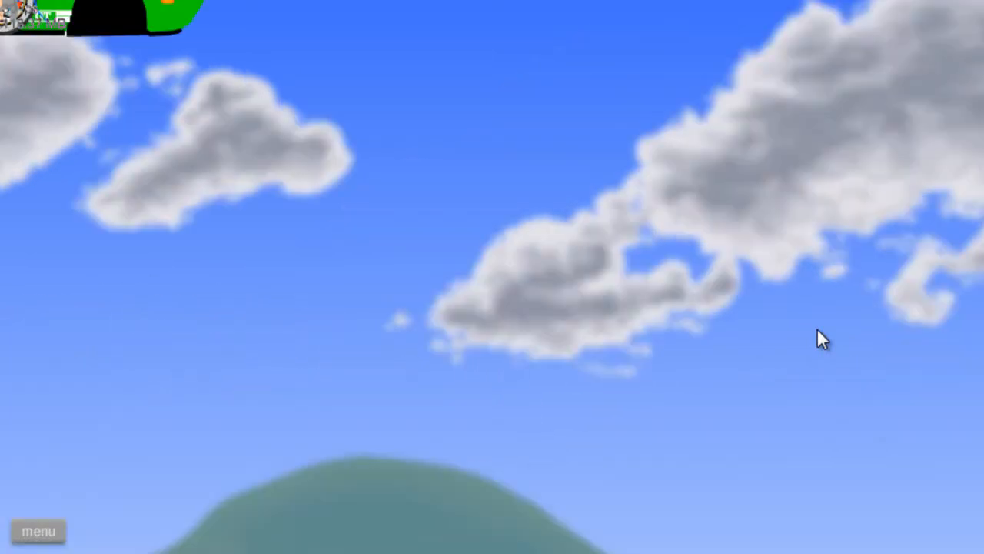
click(37, 532)
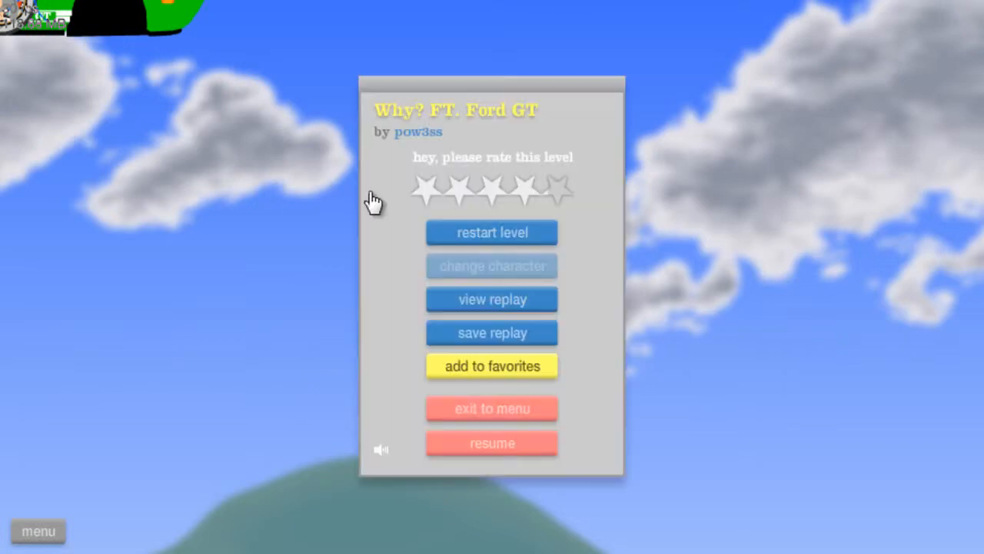
click(492, 408)
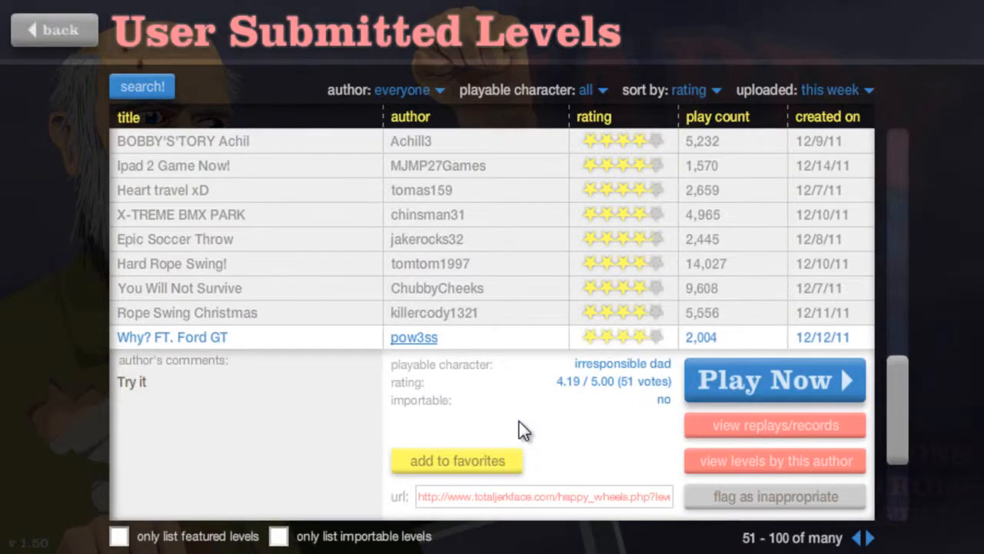
scroll(down, 3)
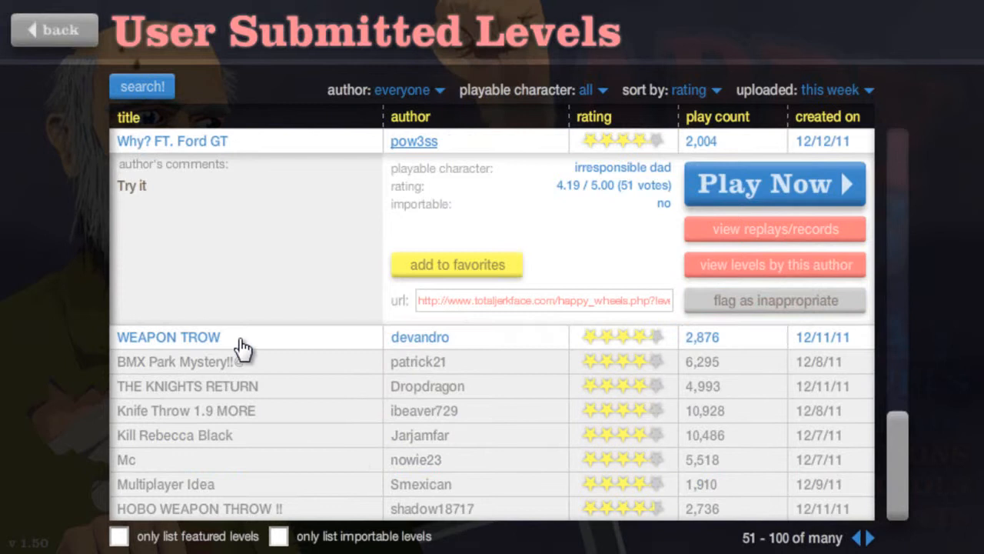
Play another level to its finish, exit it, and move to the next page of levels
click(169, 337)
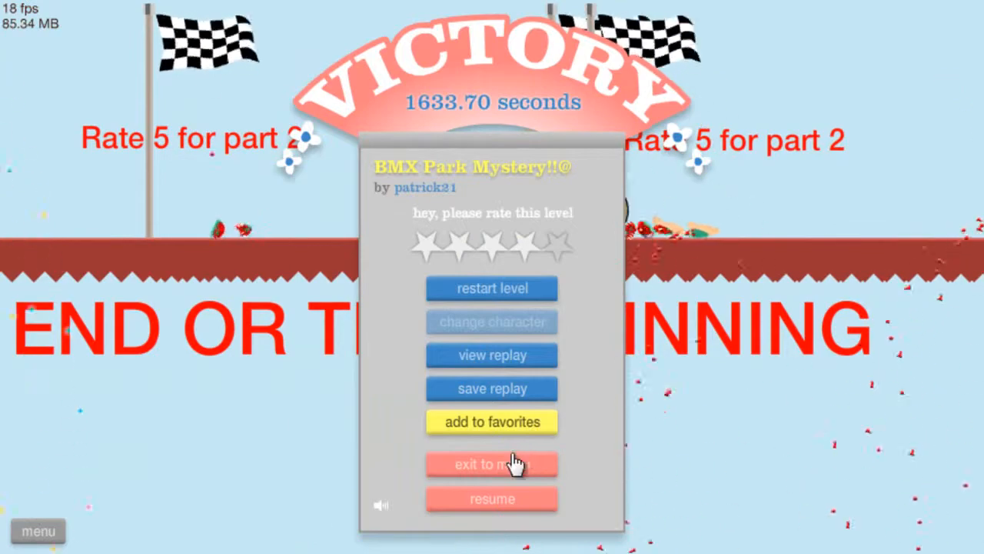
click(492, 464)
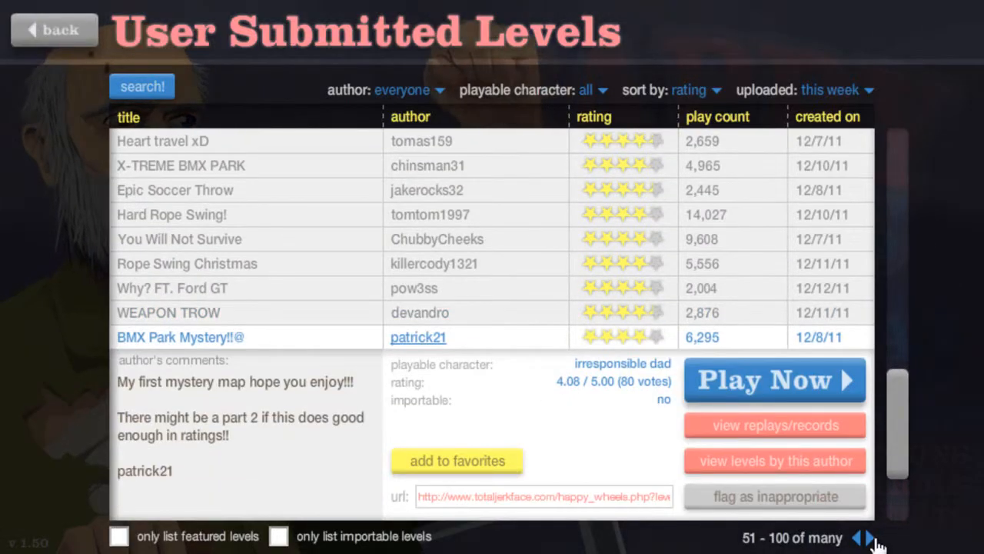
click(872, 538)
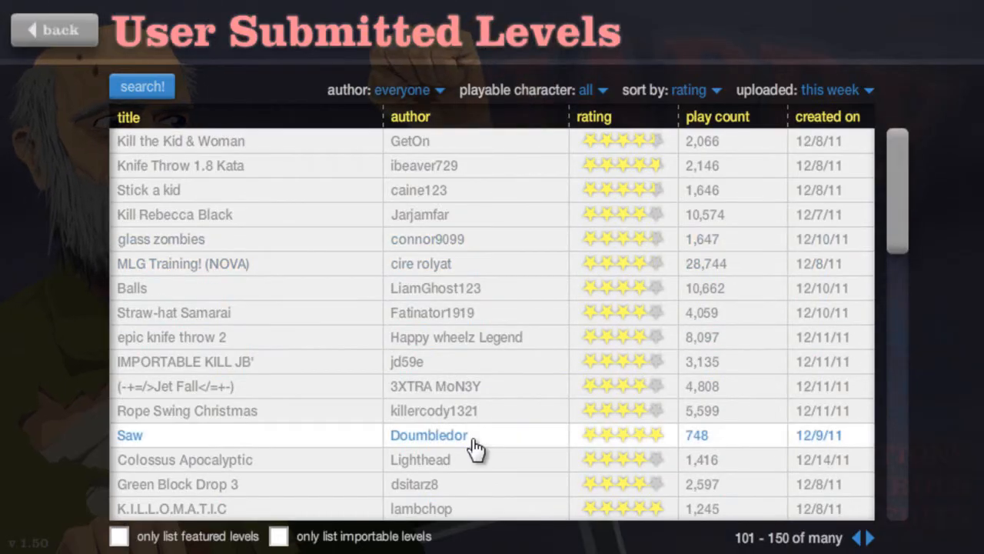
mouse_move(254, 172)
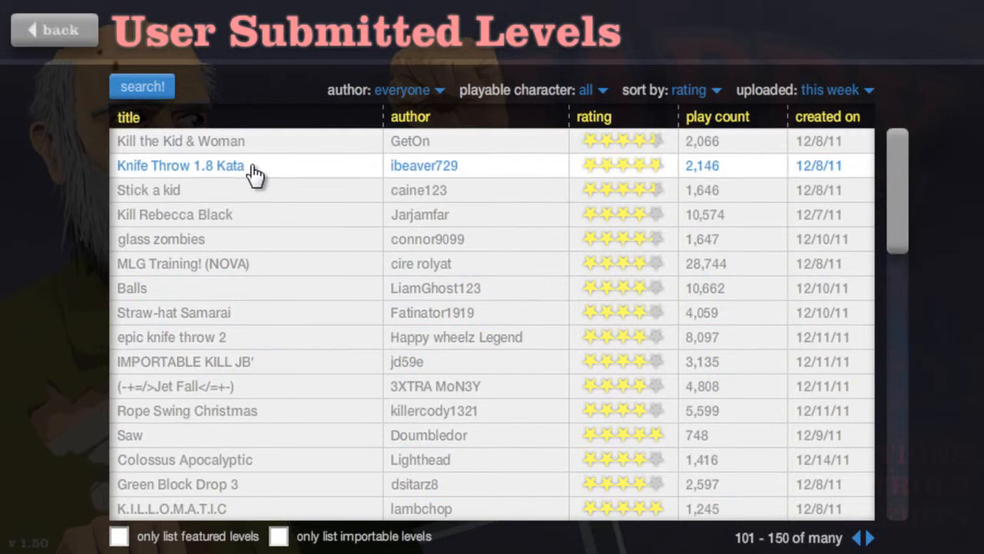
Expand the details of the 'Kill the Kid & Woman' level
click(181, 141)
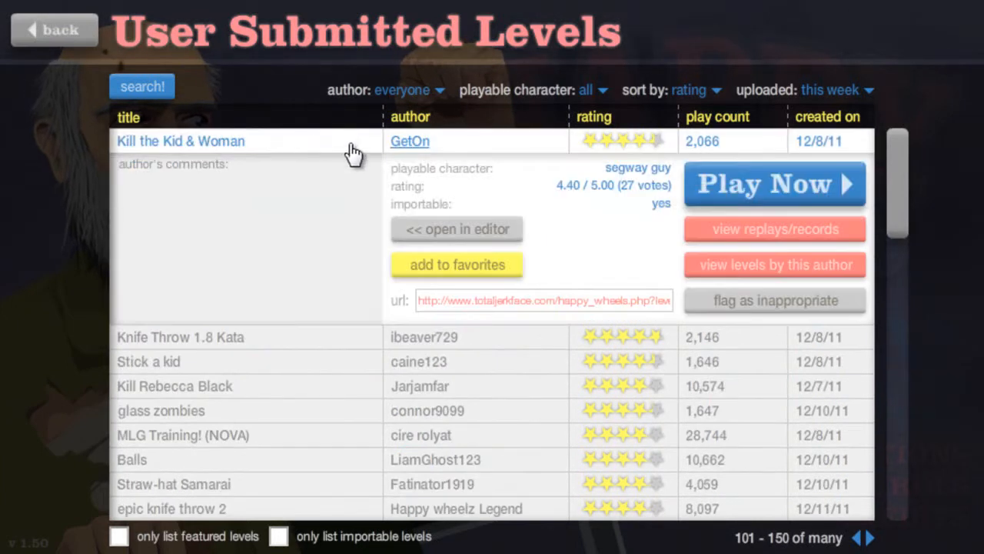
click(181, 141)
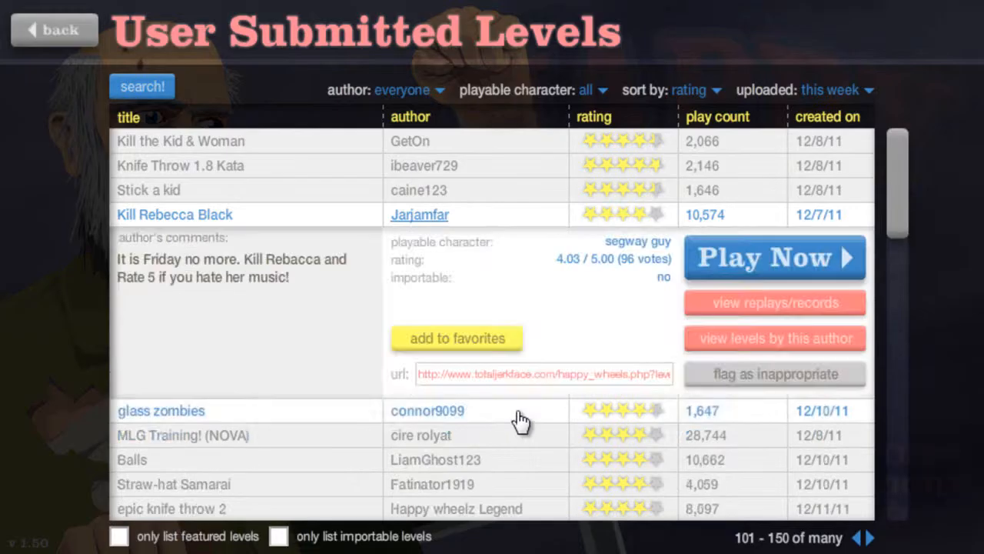
click(775, 258)
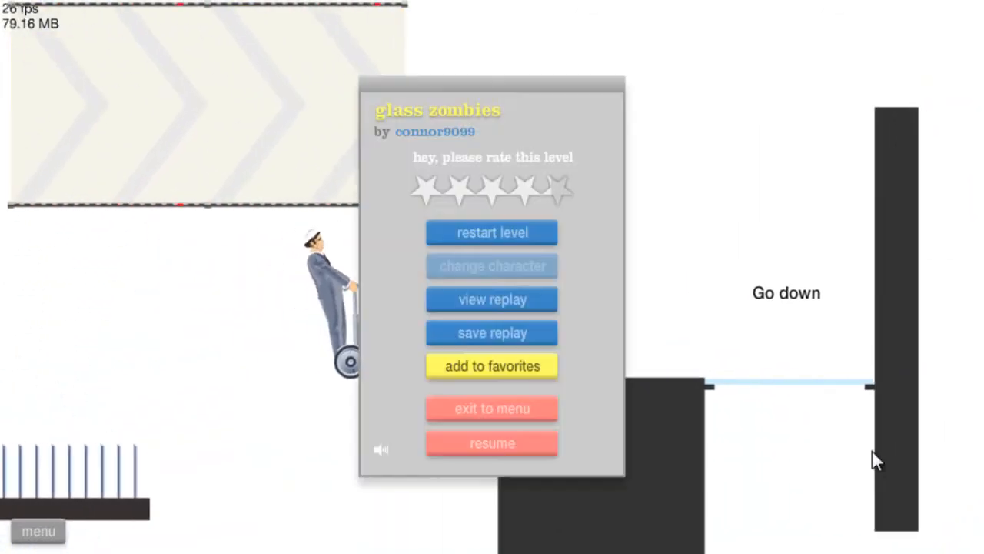
Resume the glass zombies level and ride the segway onto the glass bridge
click(492, 443)
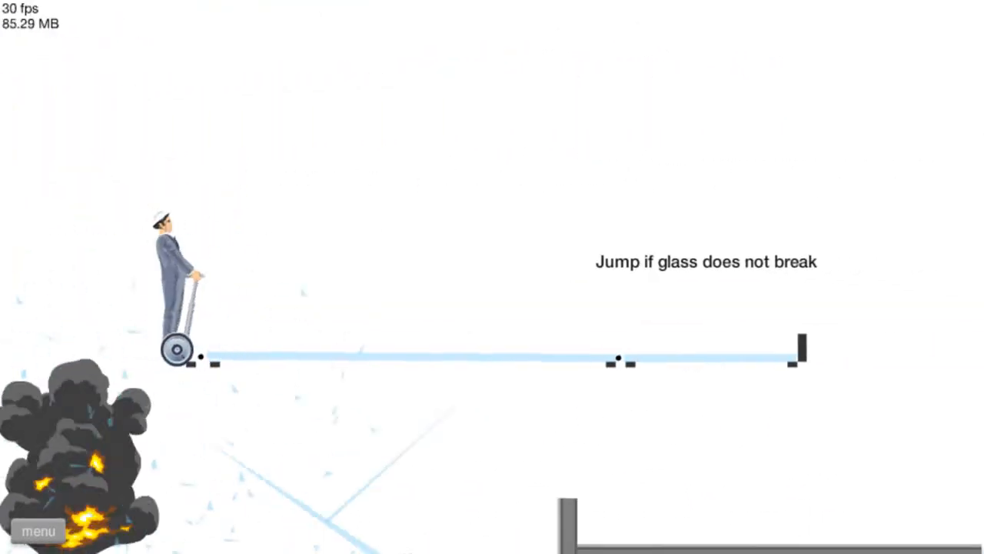
Pause glass zombies again after crossing the glass bridge
click(39, 531)
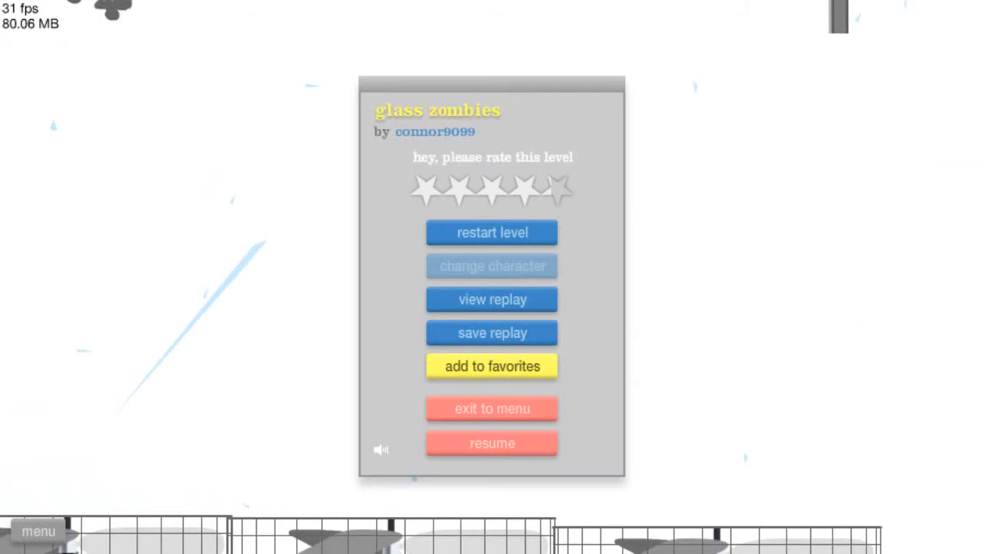